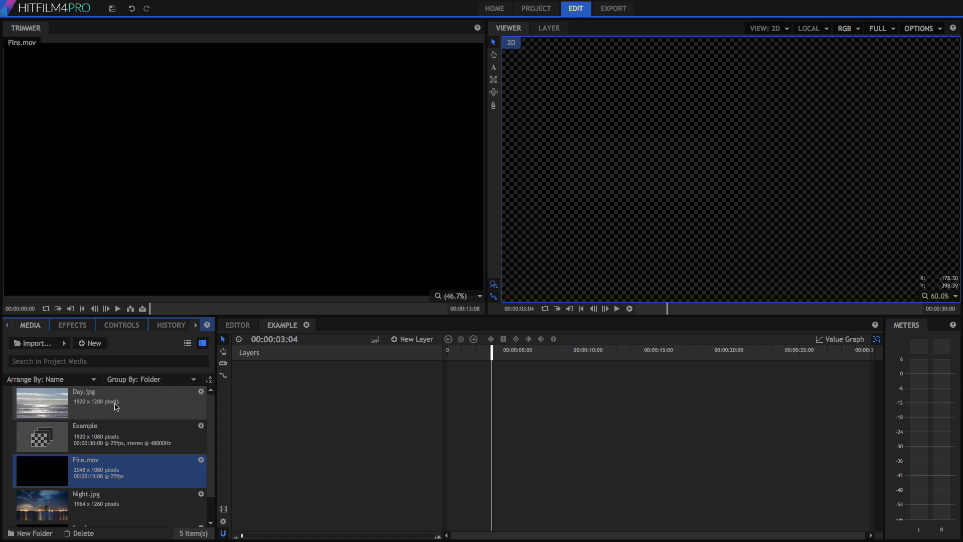
- Place Fire.mov above Night.jpg in the Example composition timeline
left_click(110, 402)
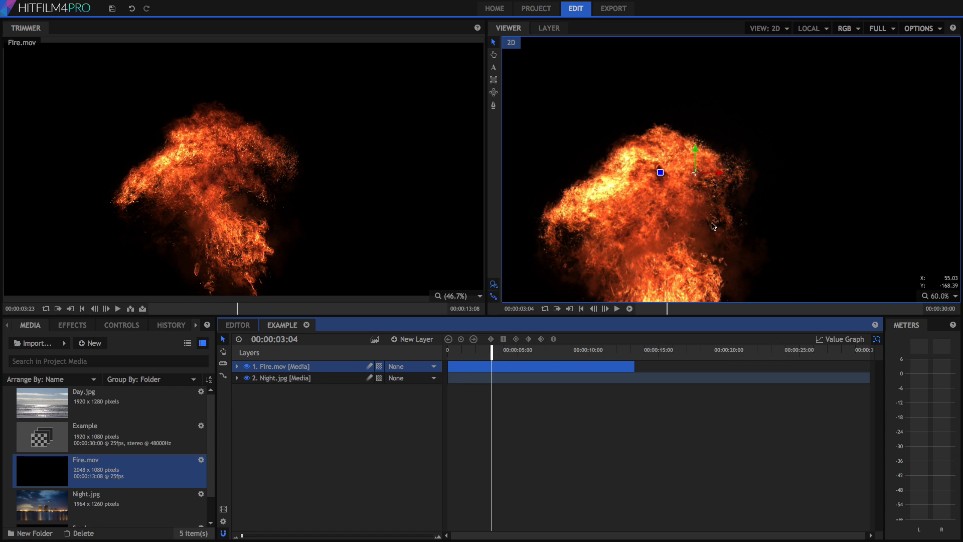
mouse_move(522, 428)
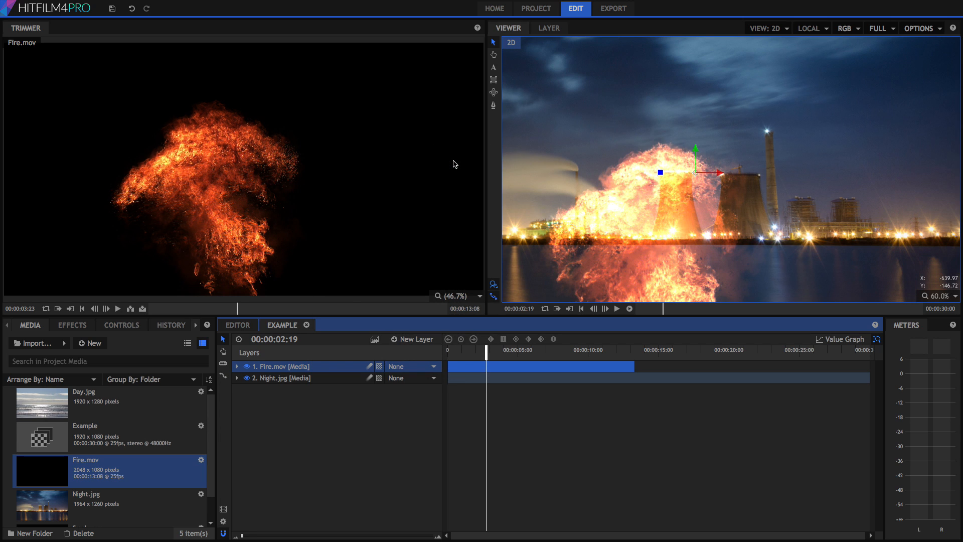
mouse_move(613, 228)
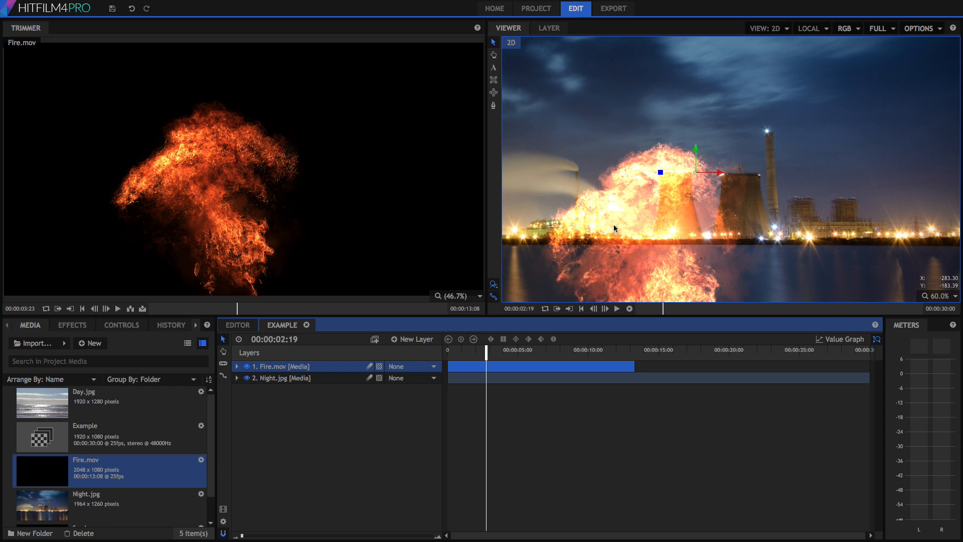
mouse_move(579, 224)
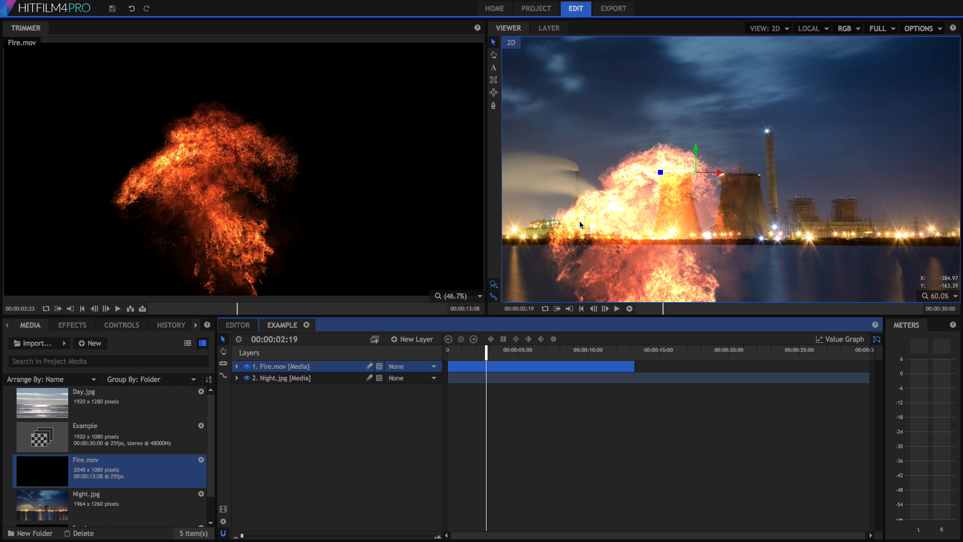
mouse_move(643, 203)
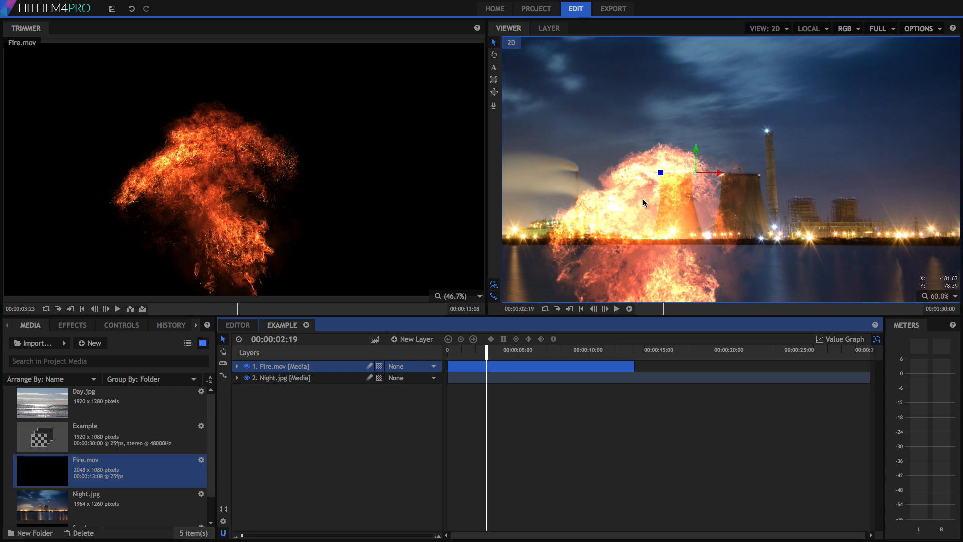
mouse_move(609, 217)
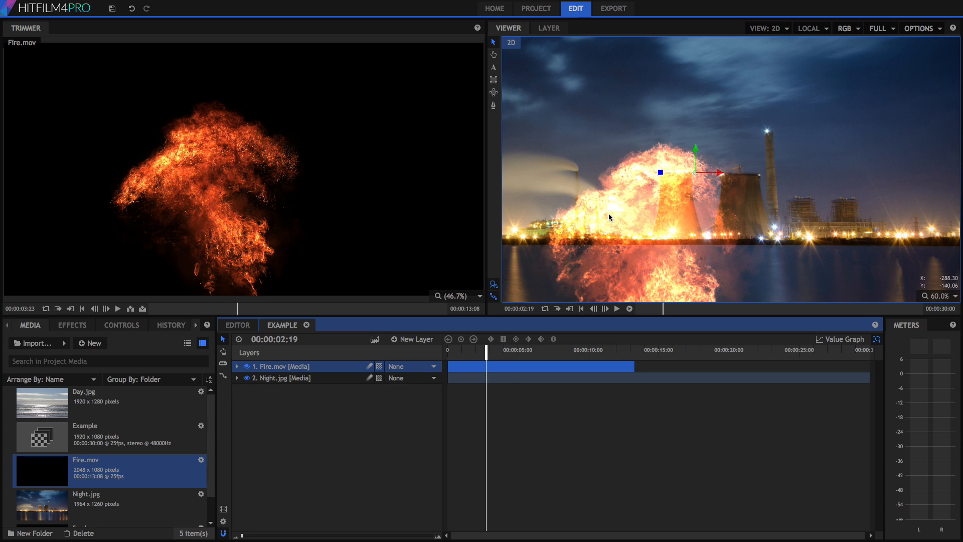
mouse_move(683, 232)
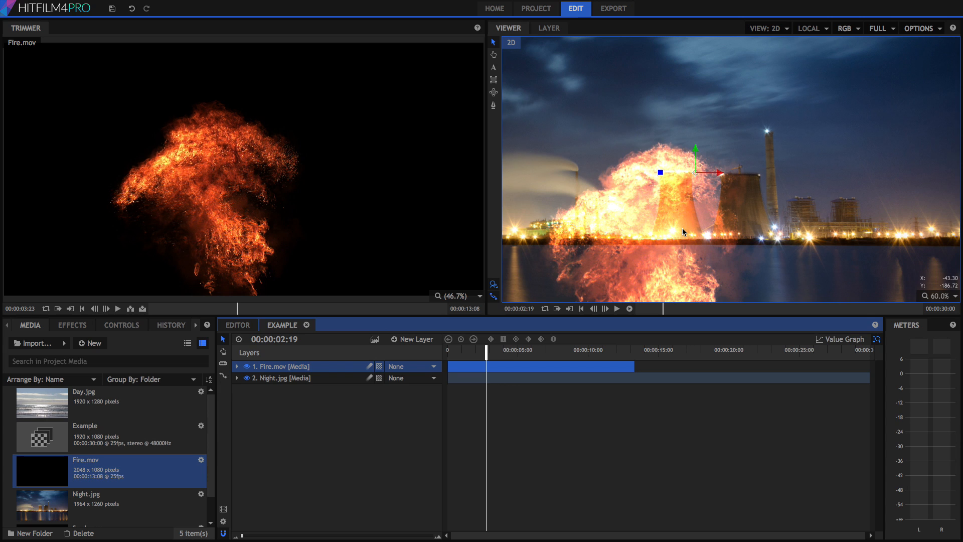
mouse_move(739, 222)
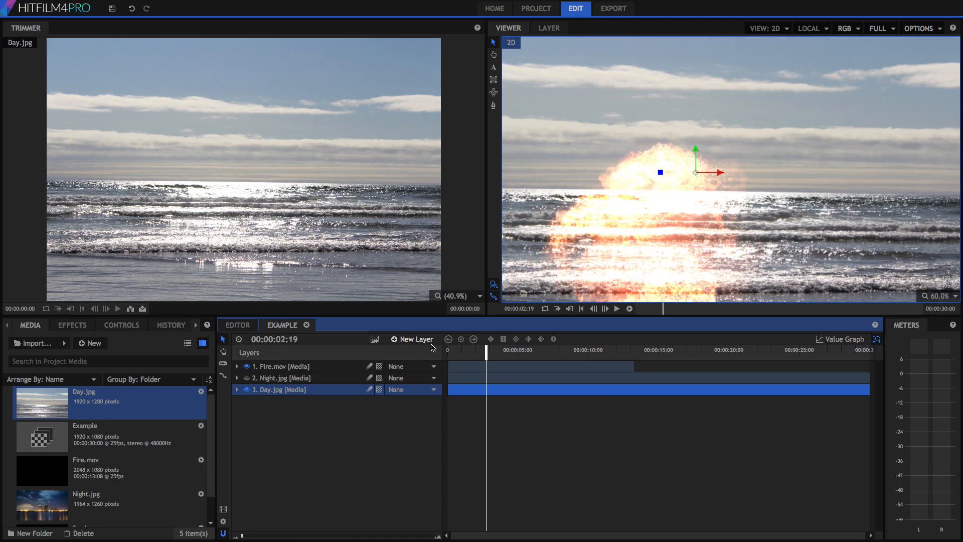
mouse_move(629, 417)
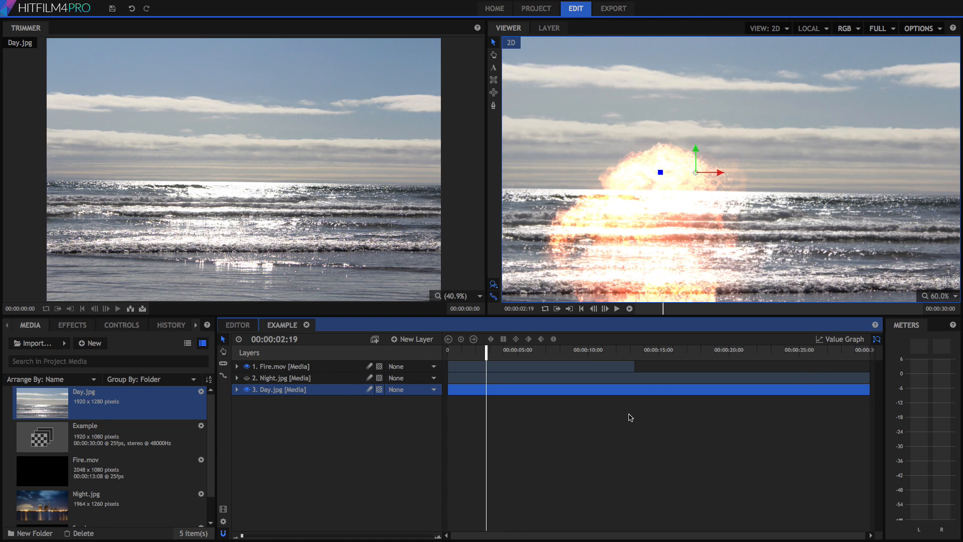
- Add Day.jpg as layer 3 and hide the backdrop layers to show fire alone
right_click(283, 366)
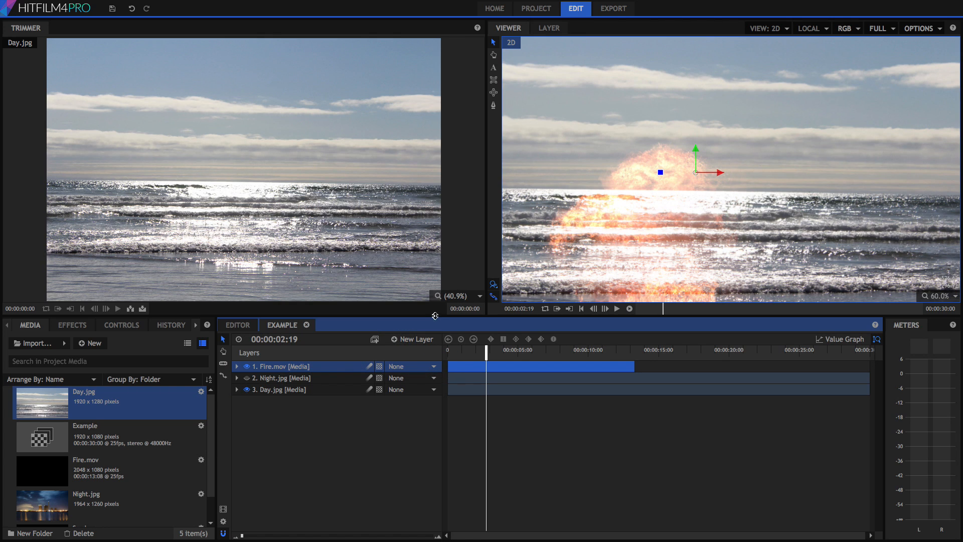
left_click(247, 389)
type("remo")
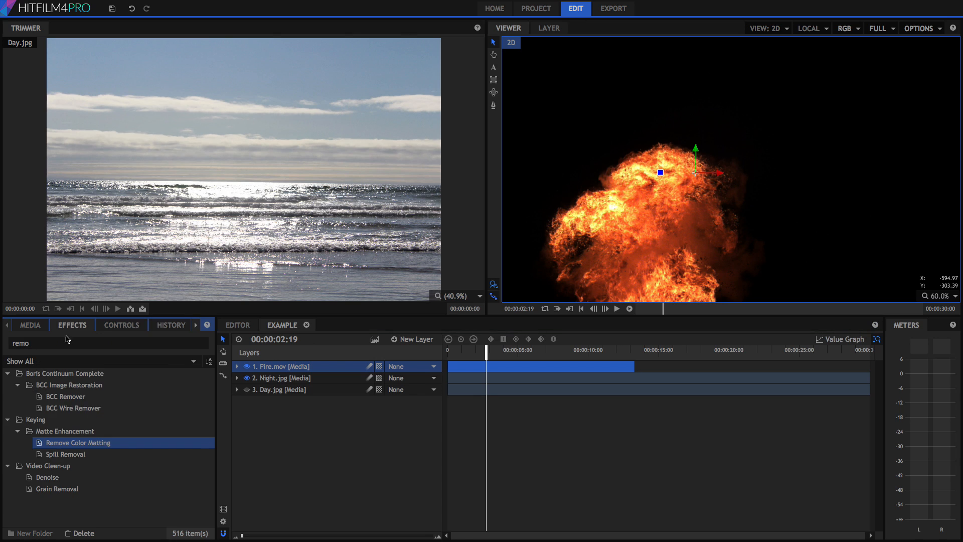
- Apply Demult to Fire.mov and hide Night.jpg to view the fire over the day beach
type("demu")
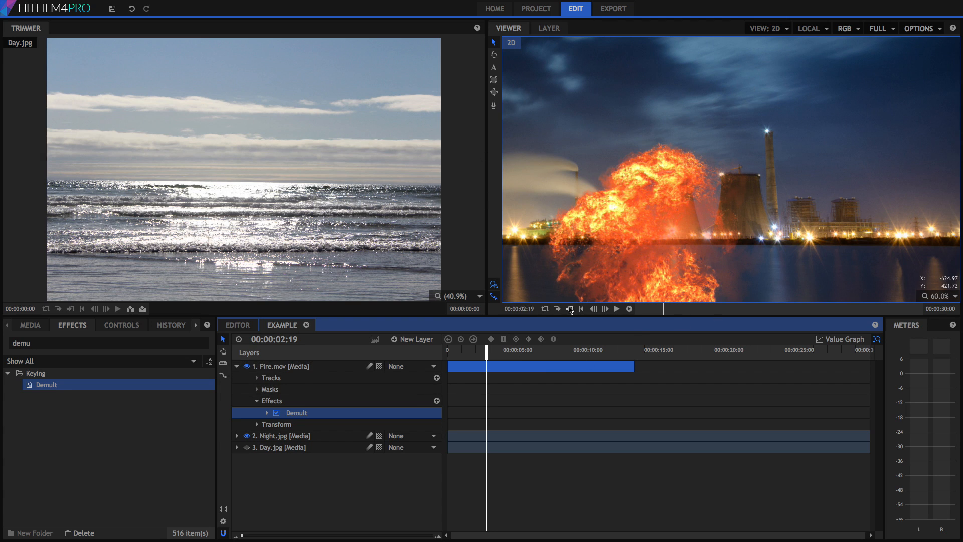
mouse_move(715, 230)
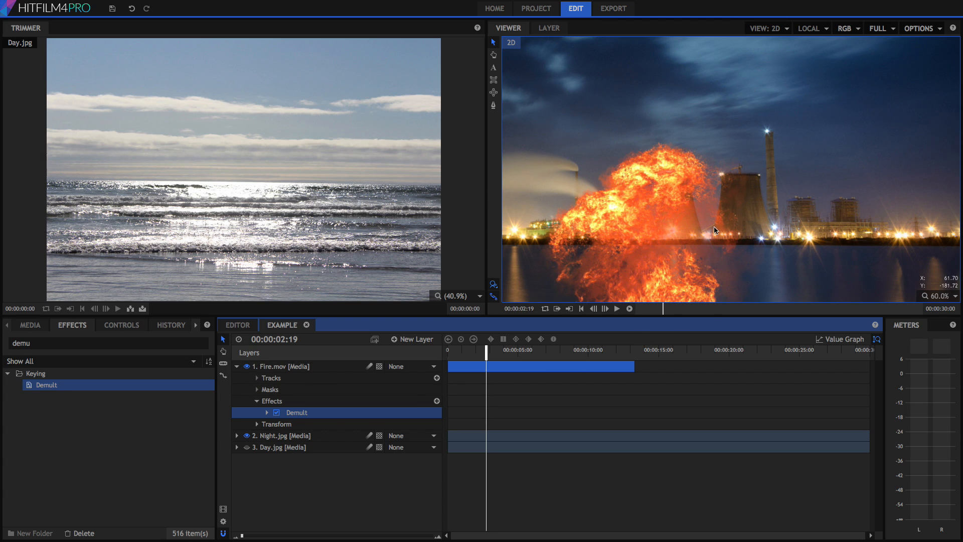
mouse_move(566, 255)
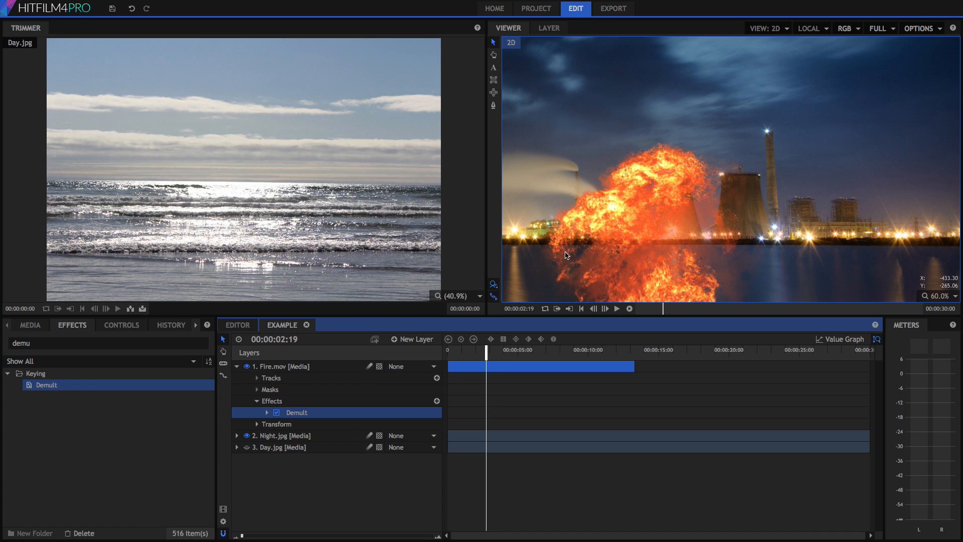
left_click(246, 435)
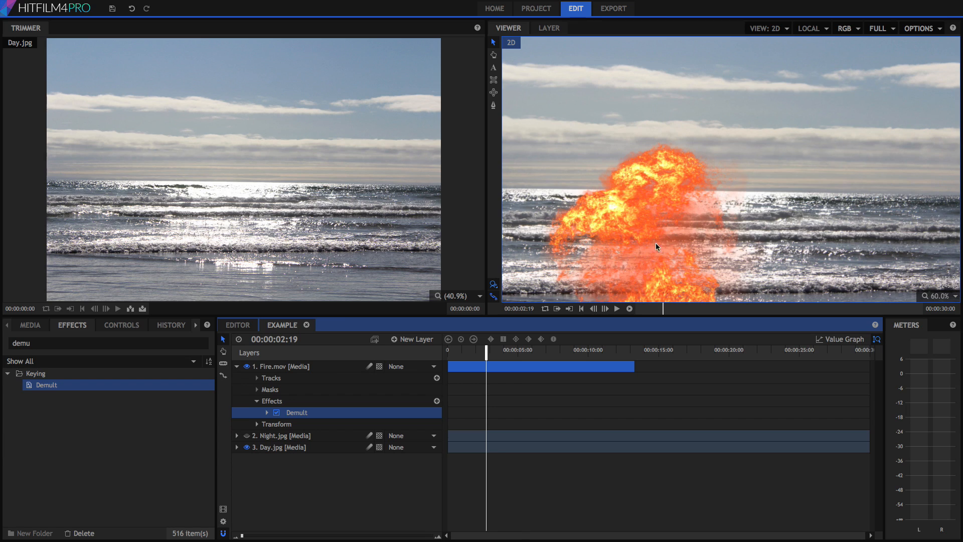
mouse_move(686, 214)
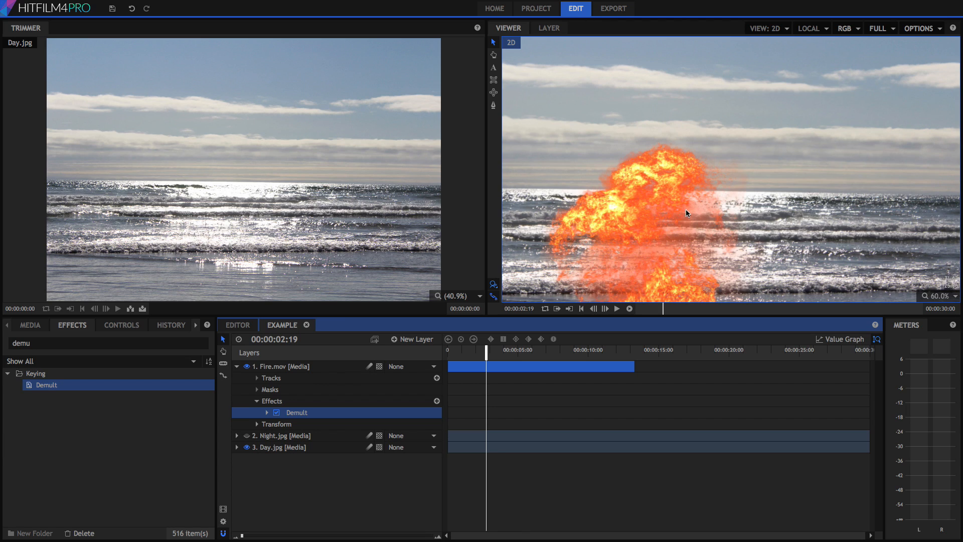
mouse_move(721, 236)
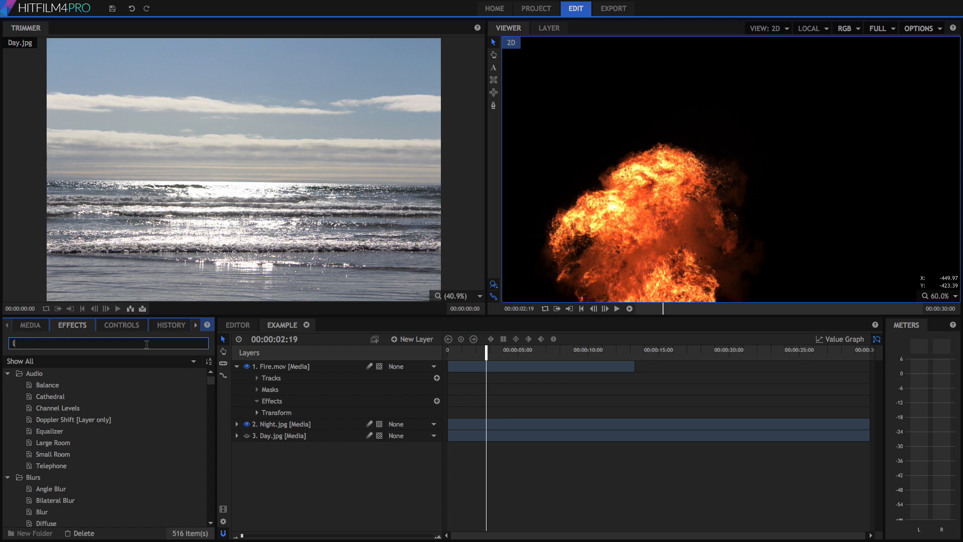
- Add Luminance Key to Fire.mov and expand its settings
type("lum")
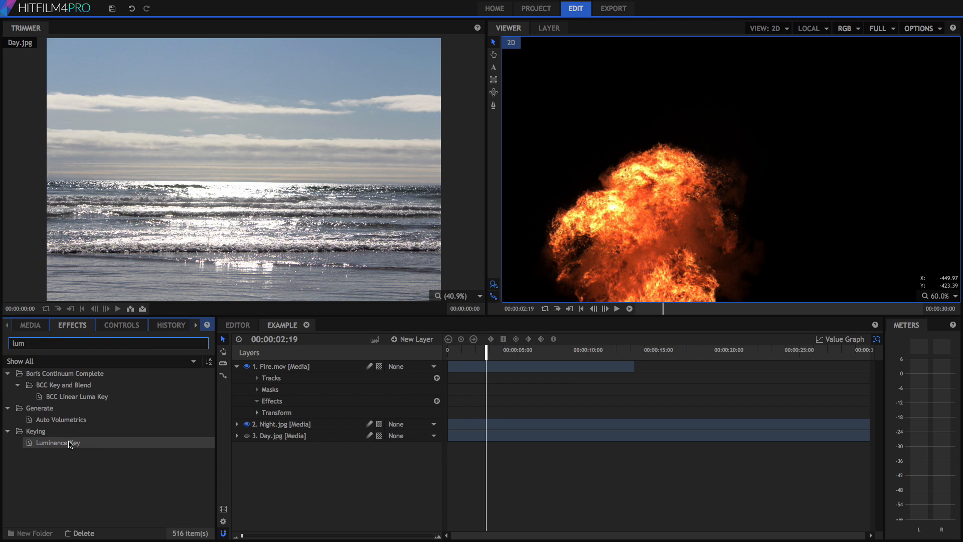
left_click_drag(57, 442, 307, 400)
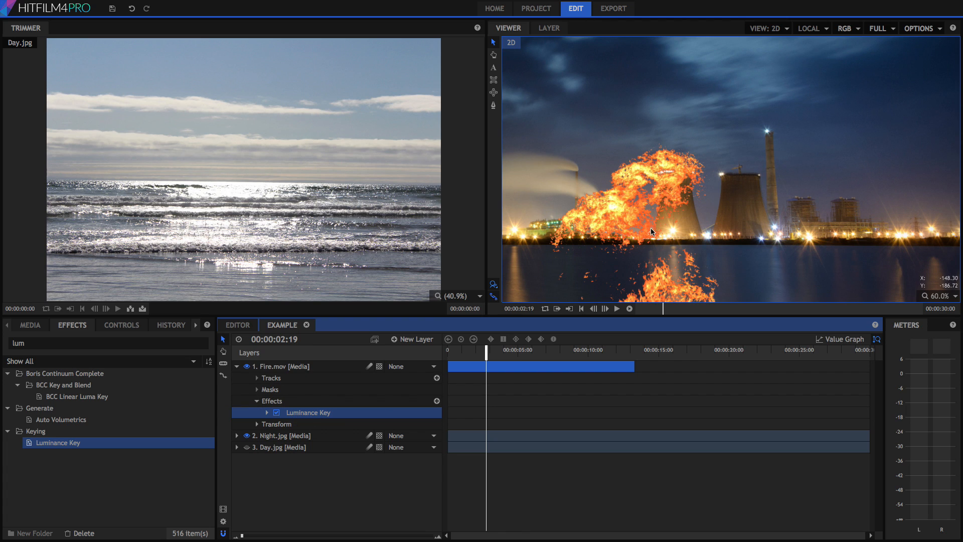
left_click(267, 412)
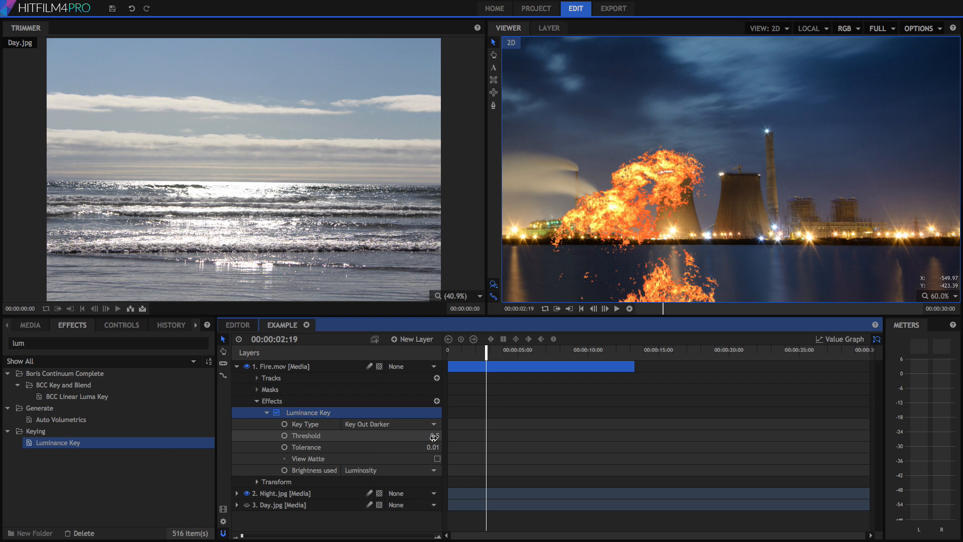
- Raise Fire.mov's Luminance Key threshold and tolerance to 0.27 using View Matte
left_click_drag(429, 435, 432, 435)
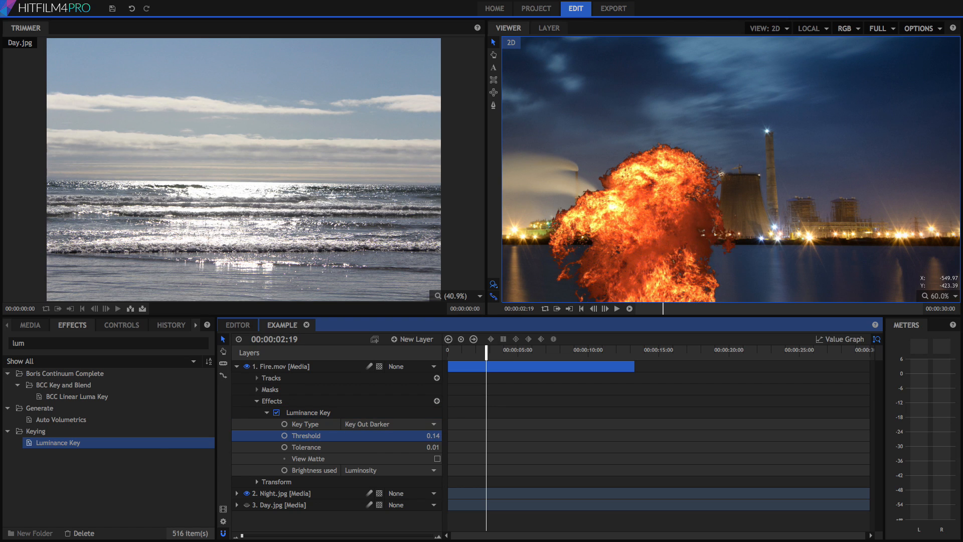
left_click(432, 435)
type("0.05")
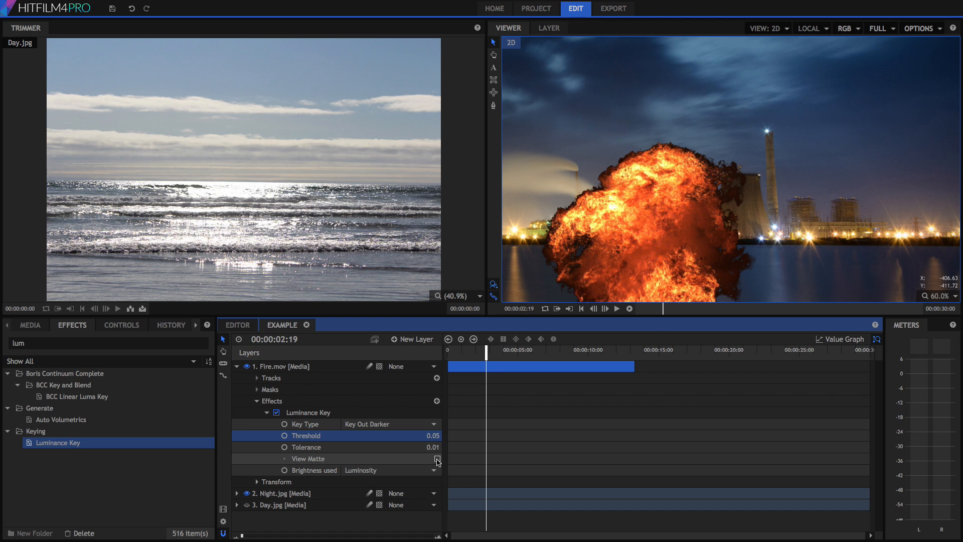
left_click(437, 459)
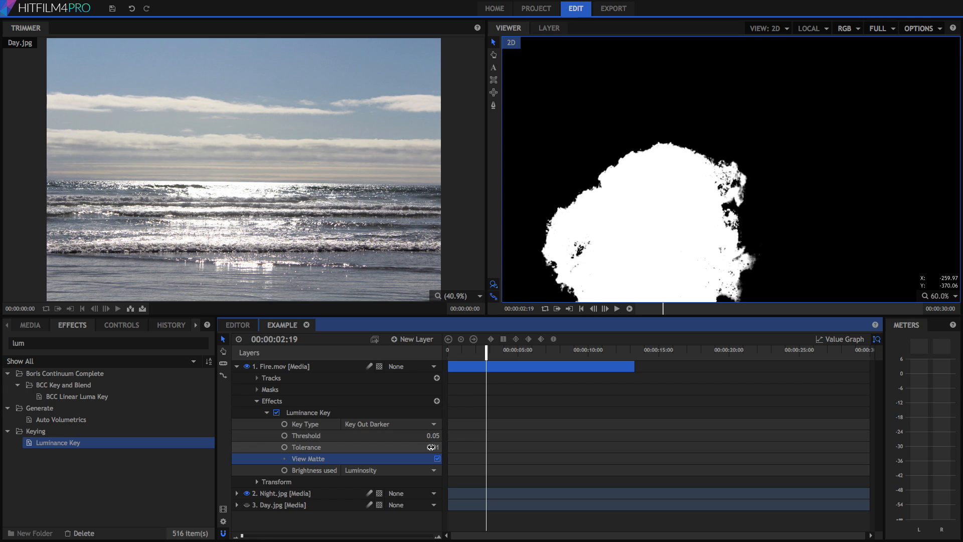
left_click_drag(431, 446, 439, 447)
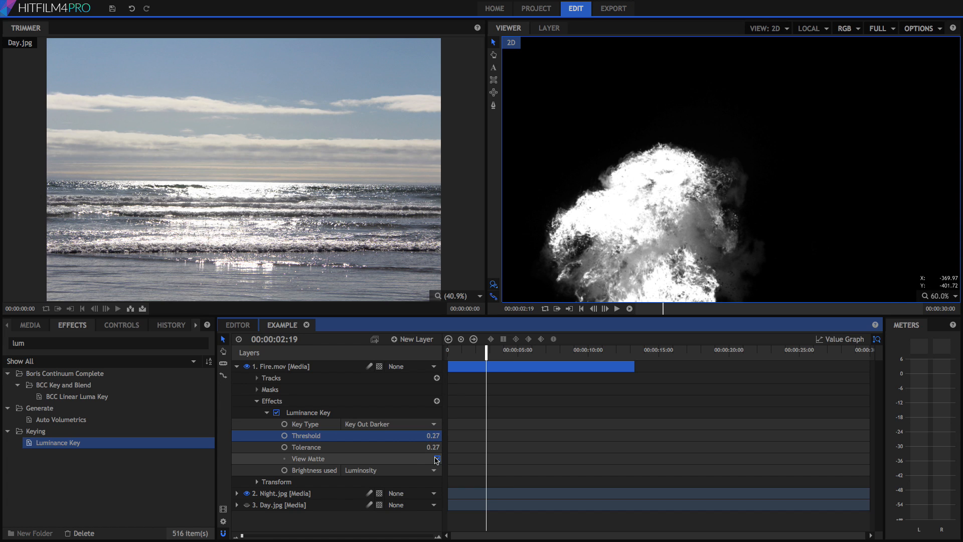
left_click(435, 458)
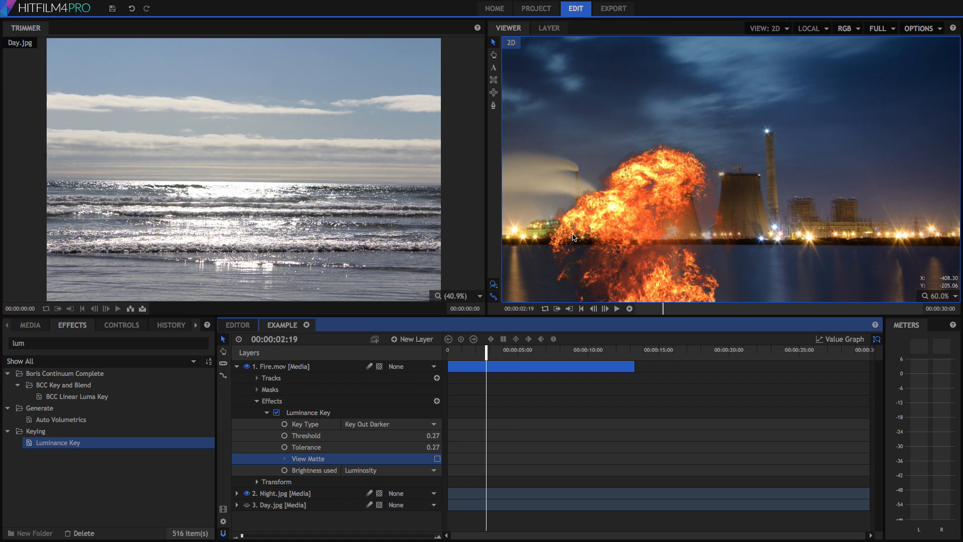
mouse_move(660, 246)
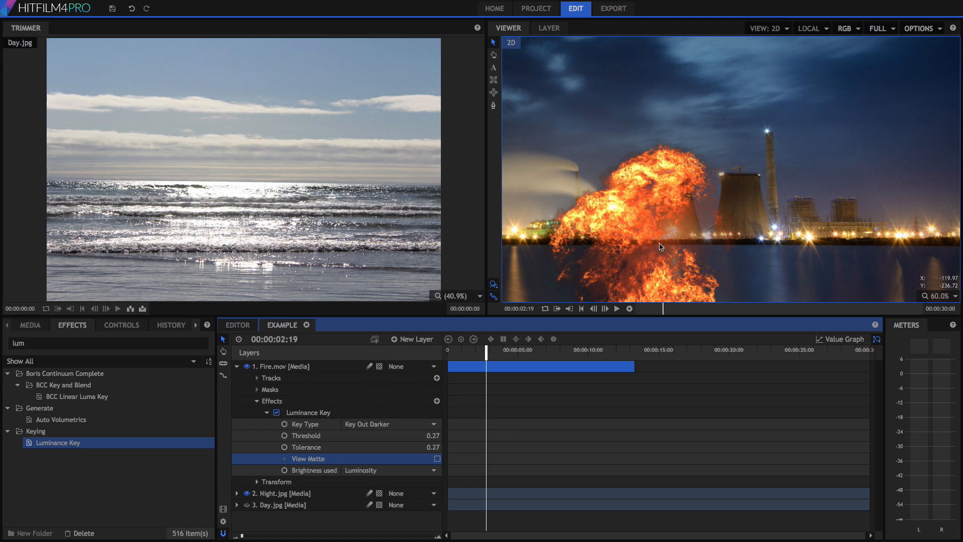
mouse_move(617, 194)
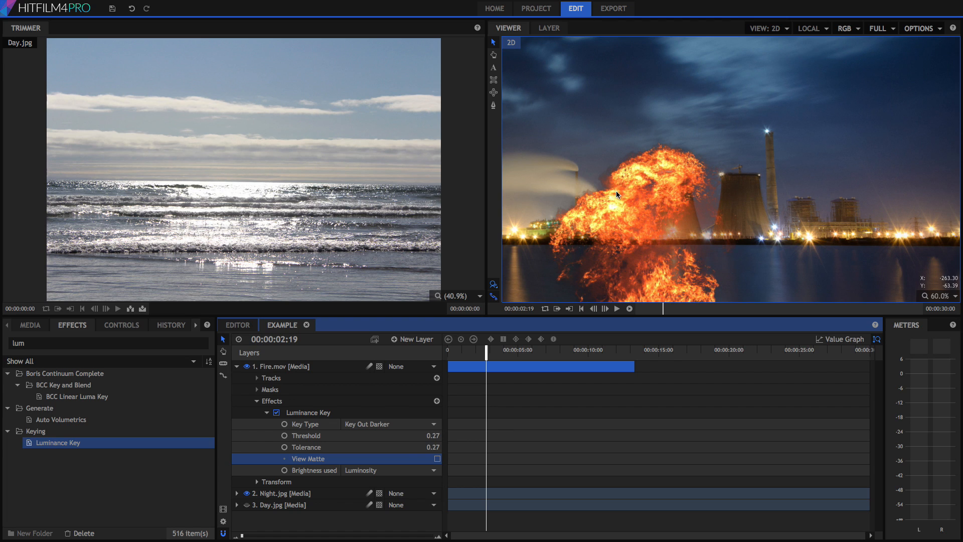
mouse_move(602, 173)
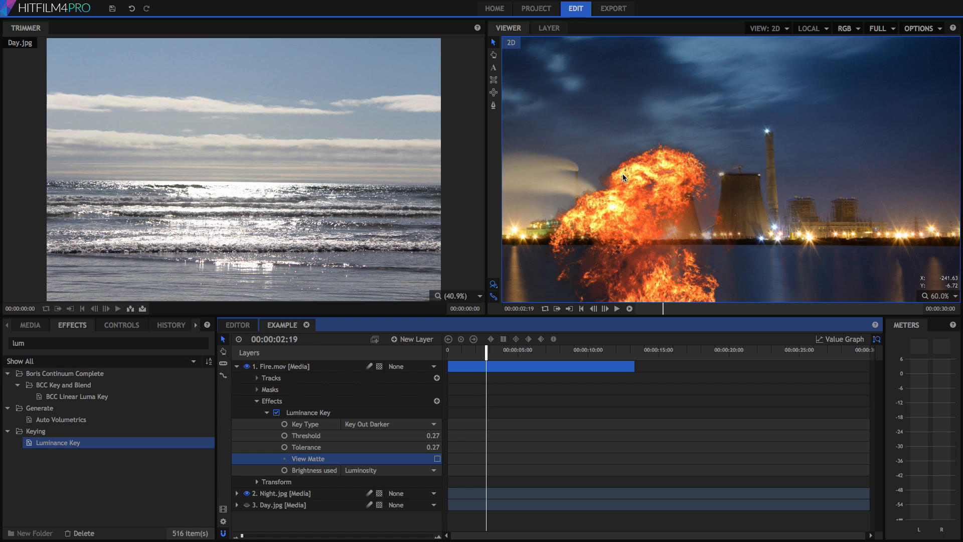
left_click(29, 324)
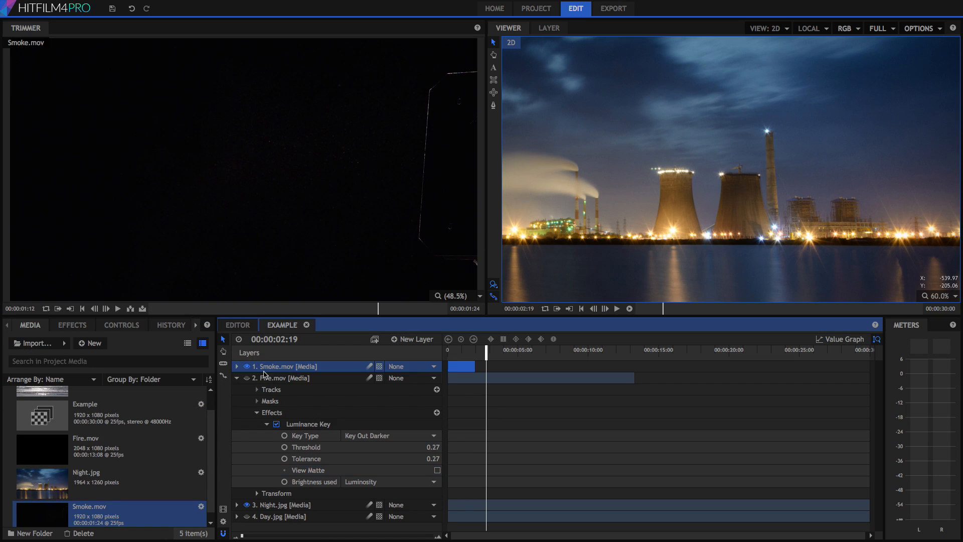
- Set Smoke.mov's Luminance Key to threshold 0.5 and tolerance 0.53 via View Matte
left_click(236, 377)
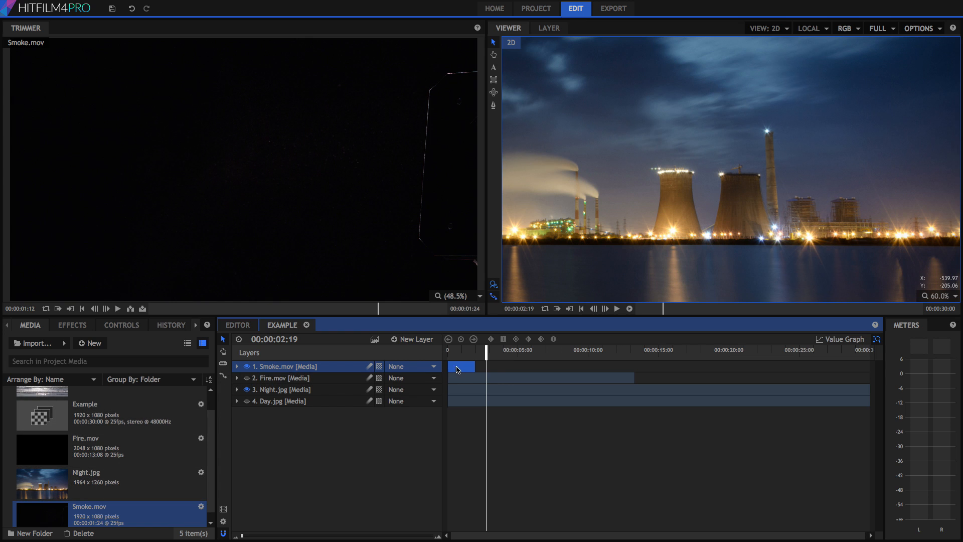
left_click(71, 324)
type("lum")
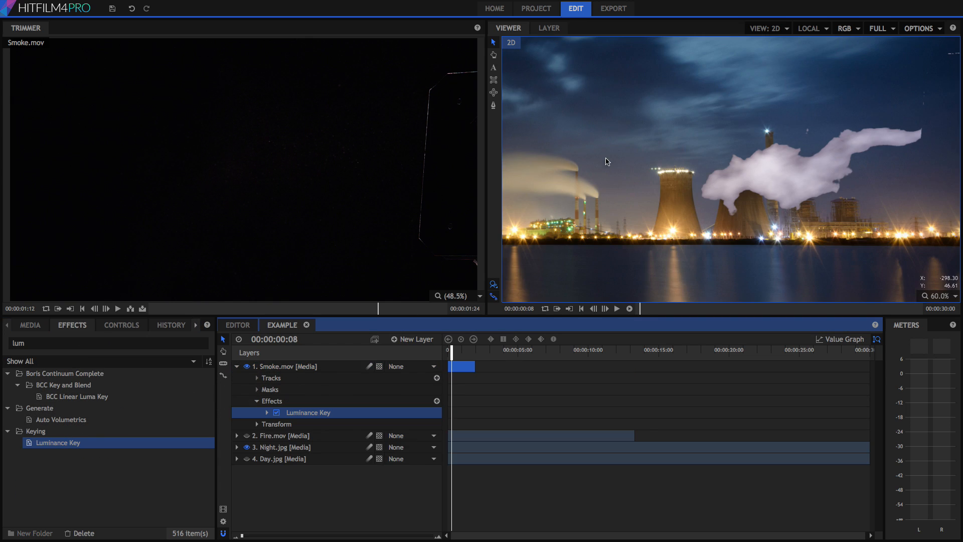
left_click(249, 412)
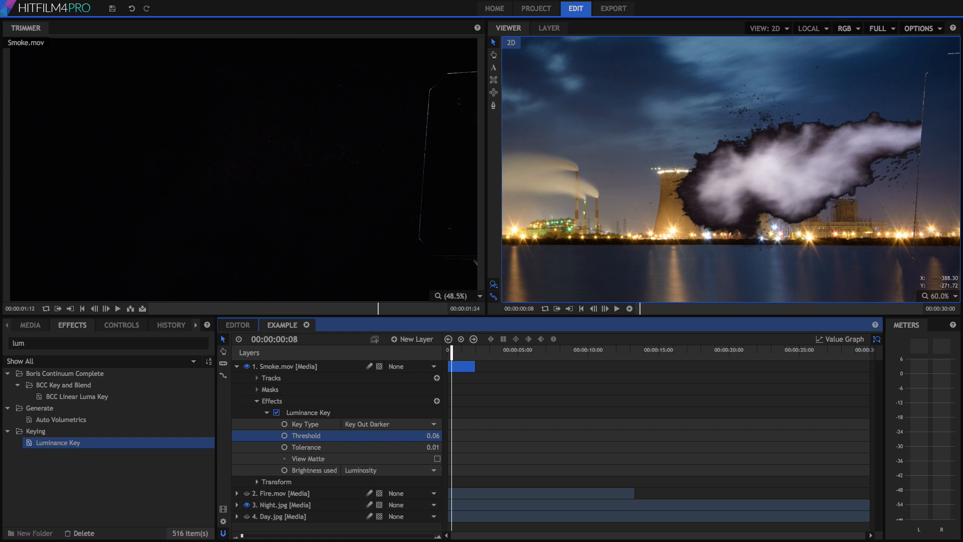
left_click_drag(433, 435, 417, 435)
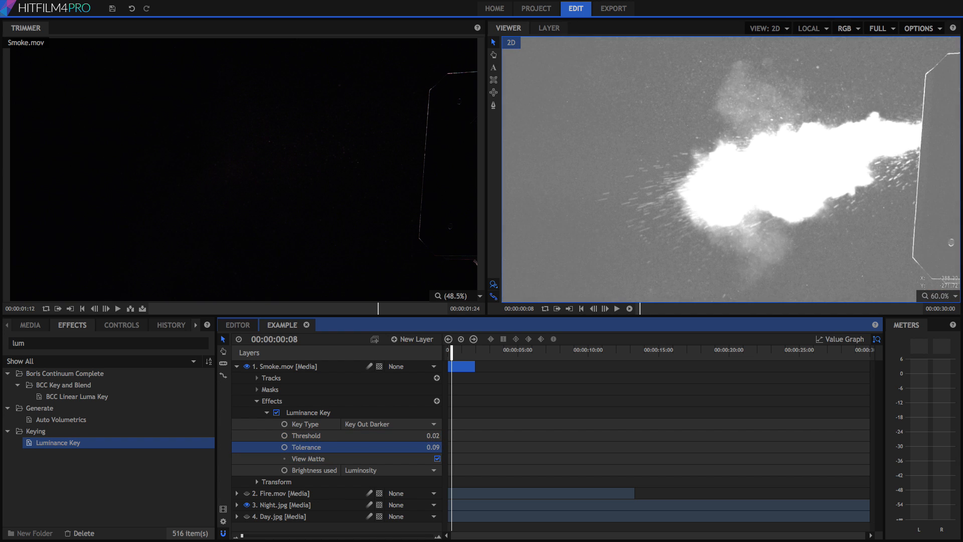
left_click_drag(430, 446, 433, 446)
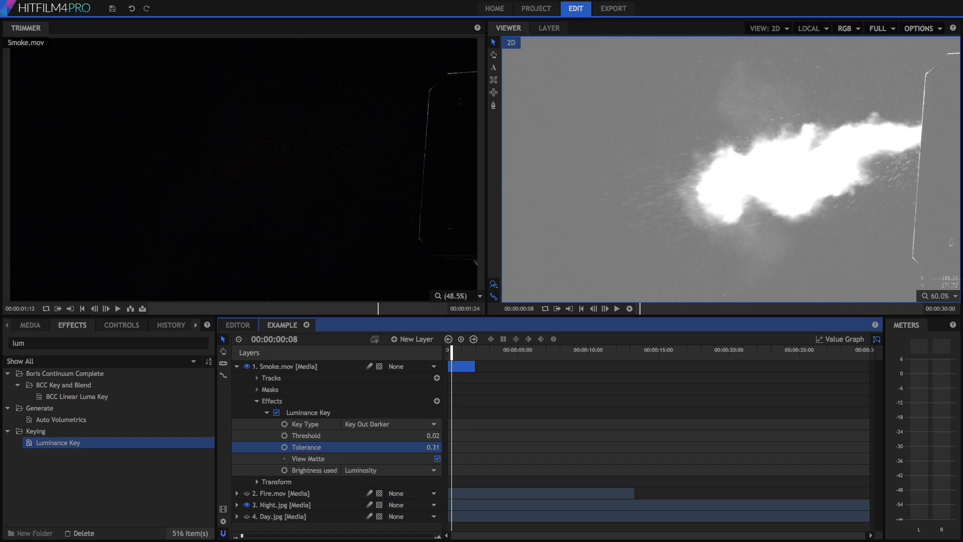
left_click_drag(432, 447, 432, 439)
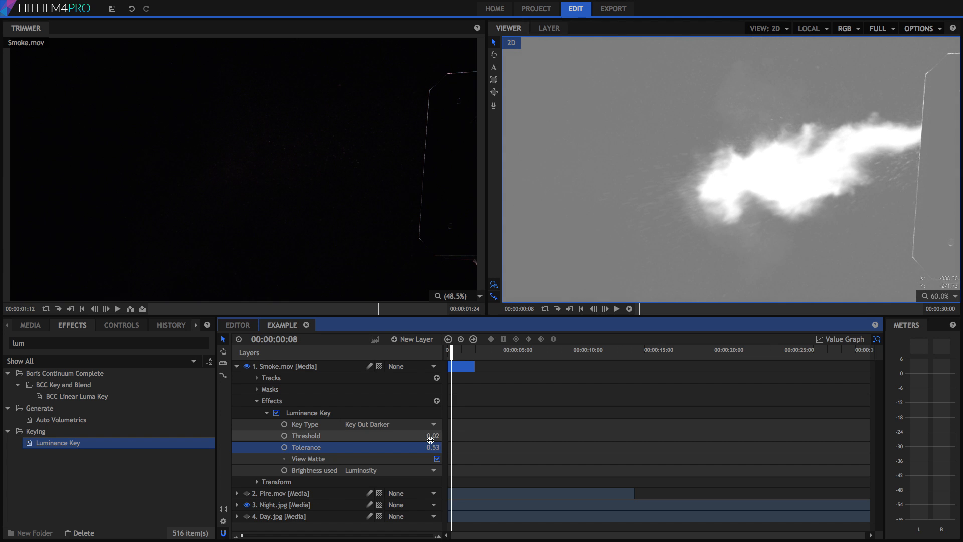
left_click_drag(430, 435, 438, 434)
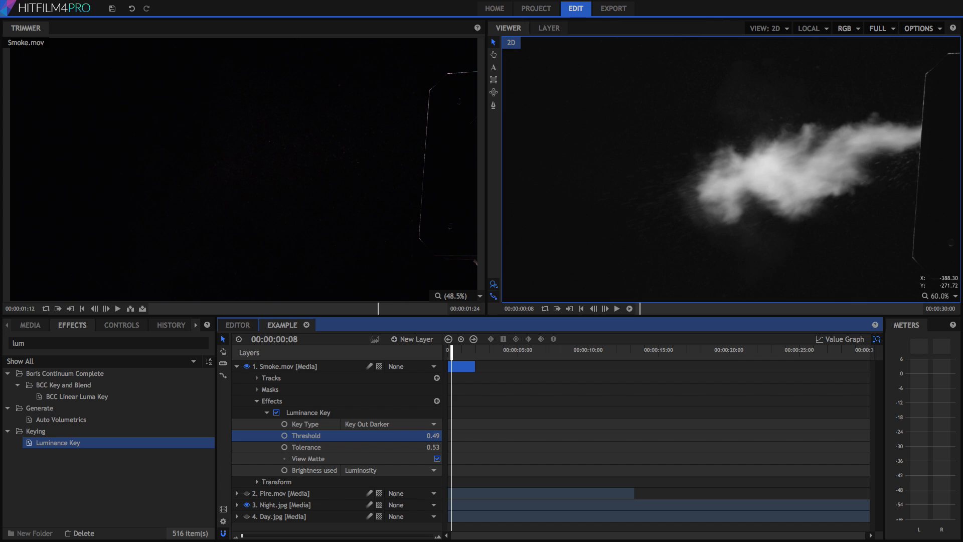
left_click(437, 458)
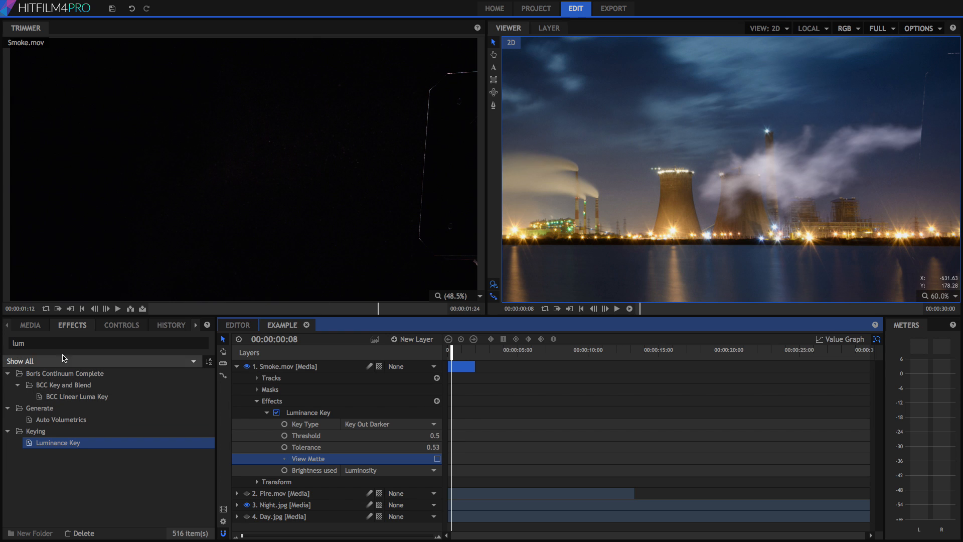
- Add Remove Color Matting to Smoke.mov after its Luminance Key
type("remove")
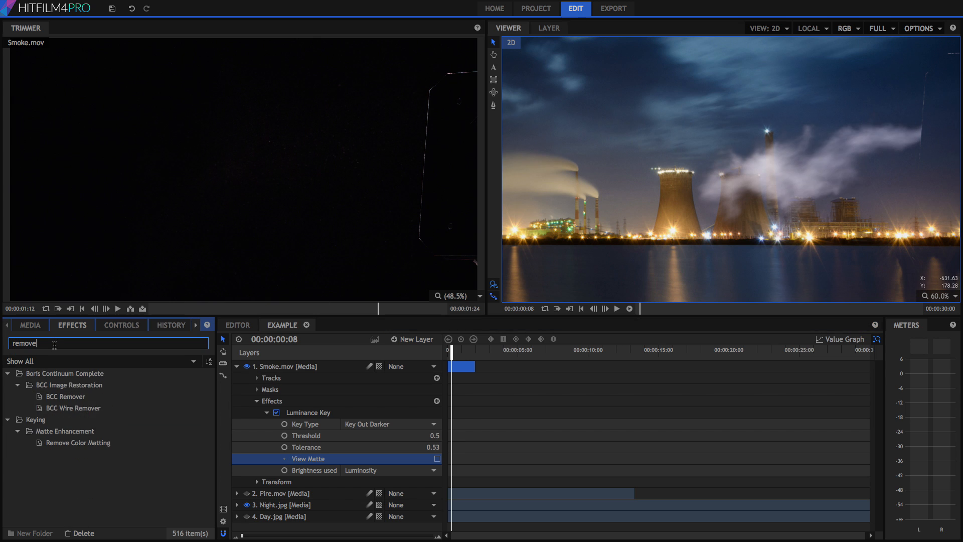
left_click(79, 442)
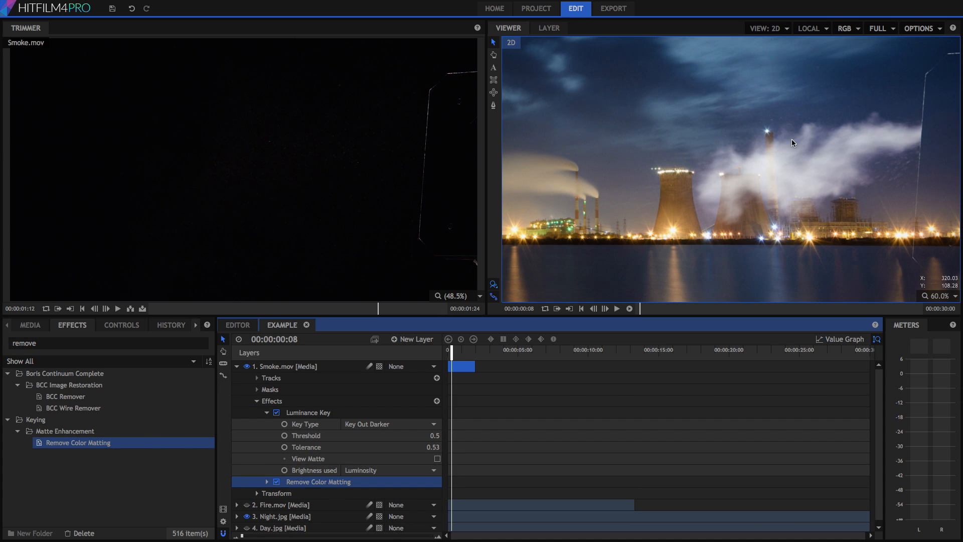
mouse_move(893, 115)
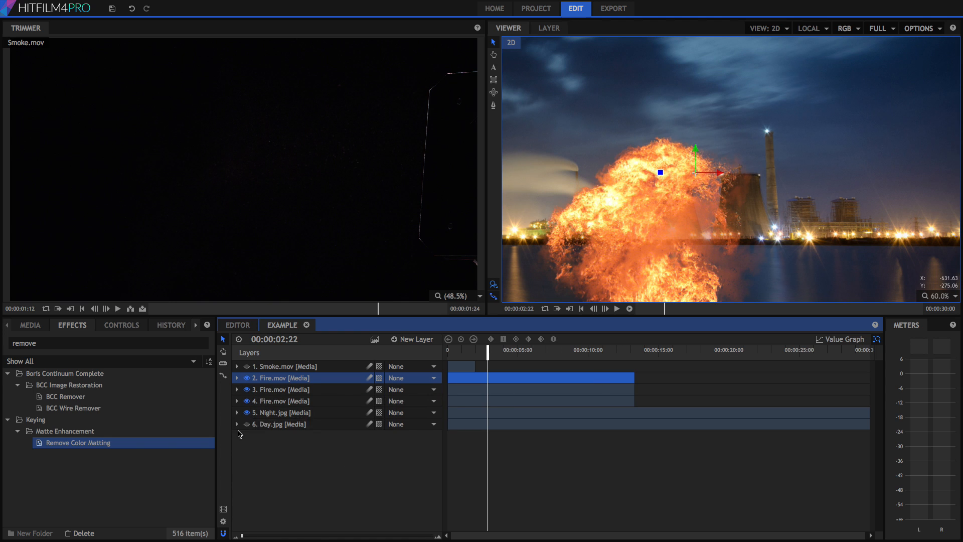
- Preview the fire over the day beach, then switch back to the night background
left_click(245, 424)
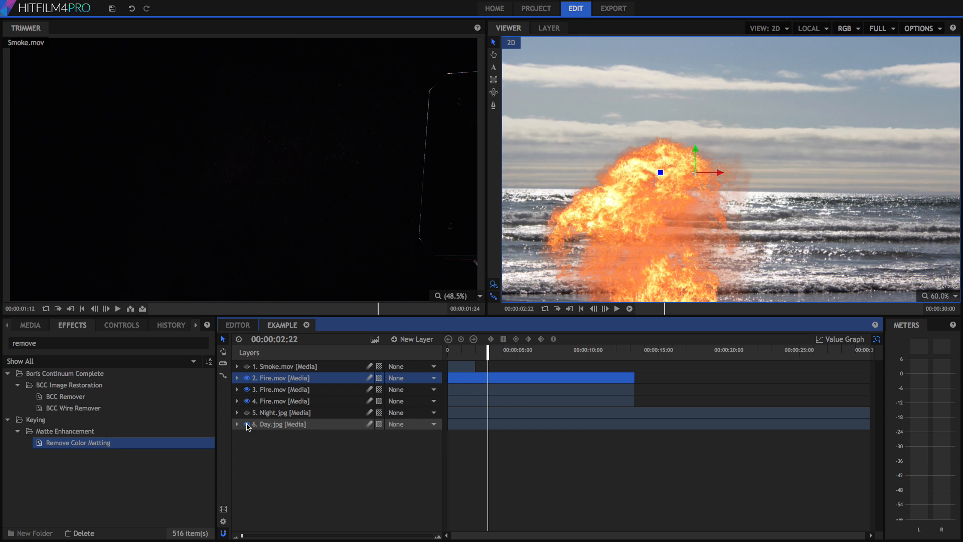
left_click(246, 412)
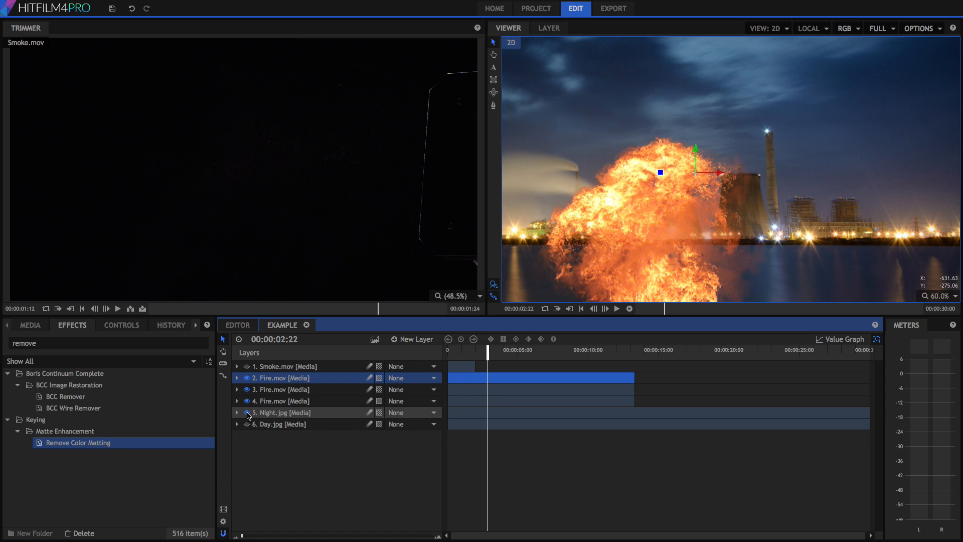